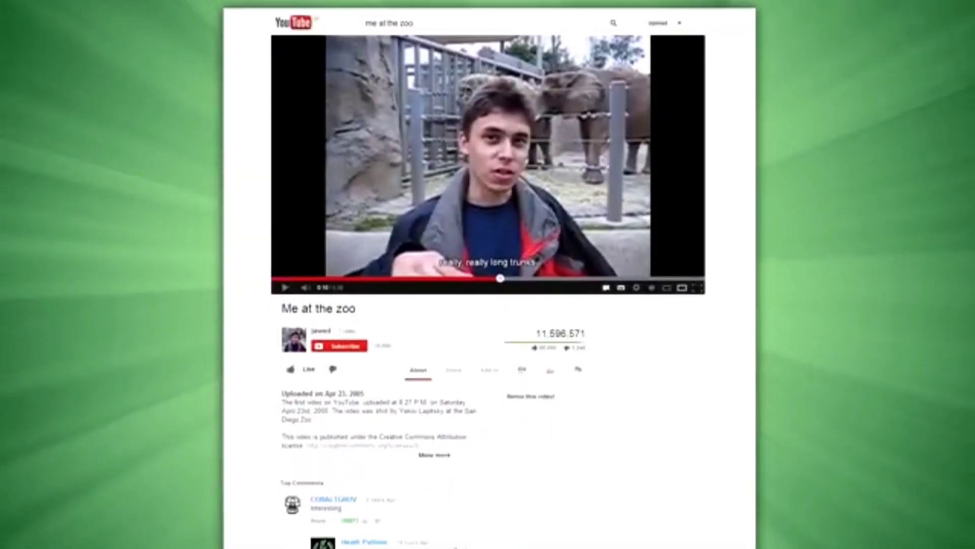
scroll("down", 3)
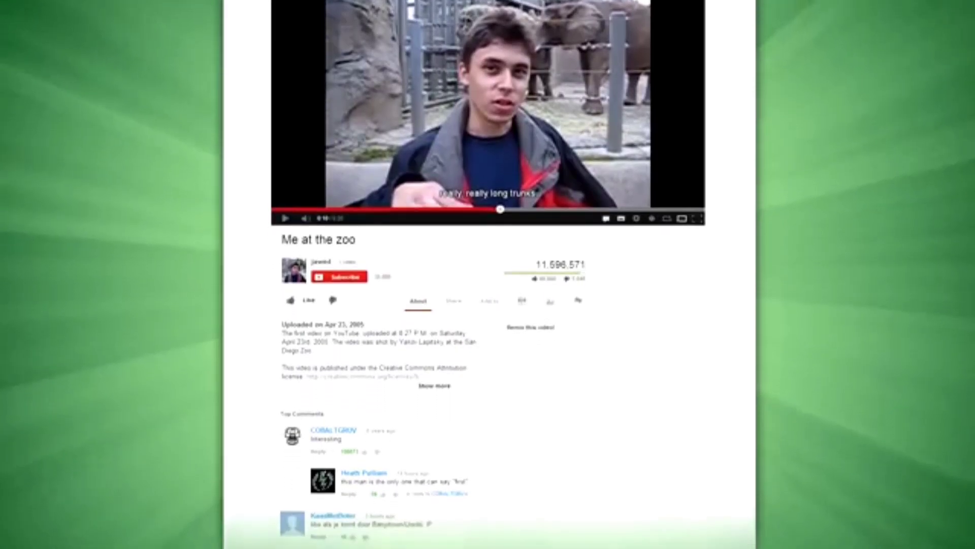
scroll("down", 3)
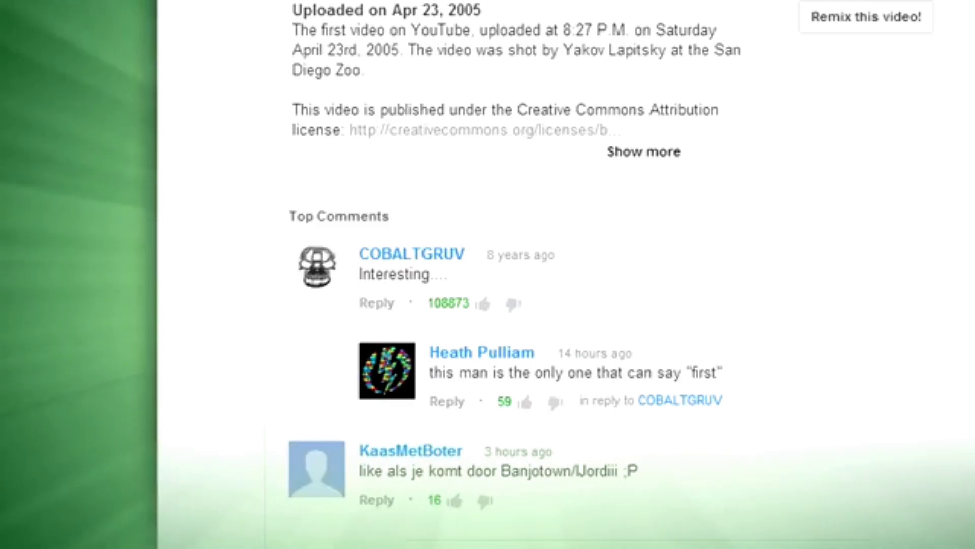
scroll("up", 3)
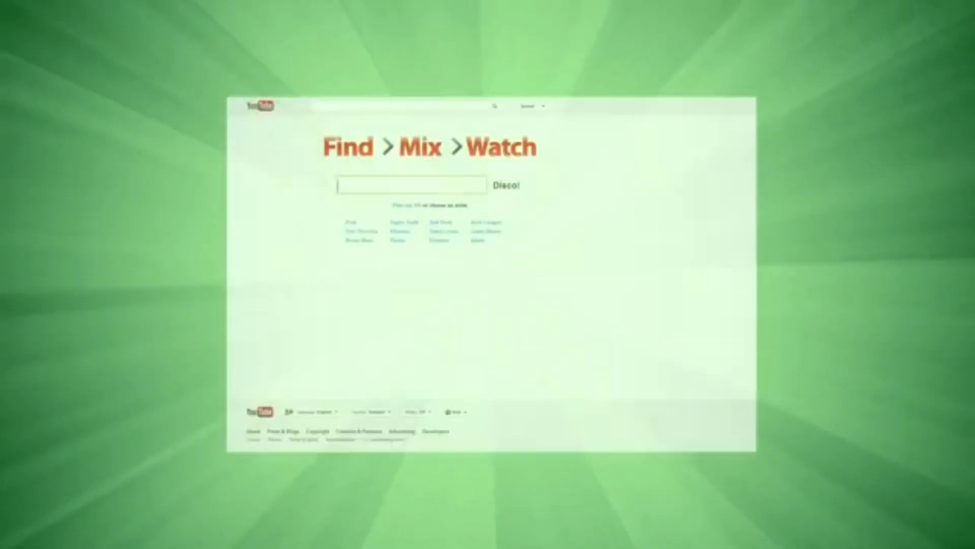
type("daft punk")
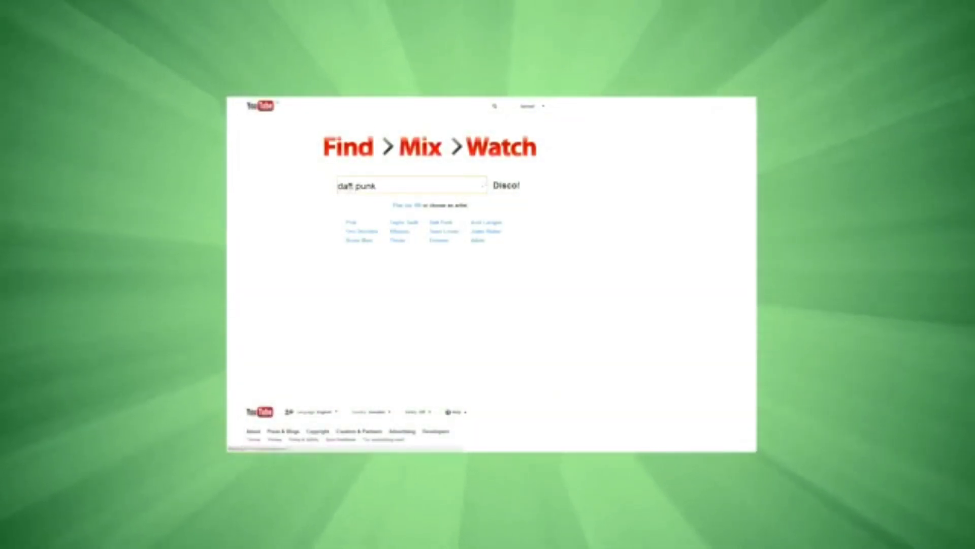